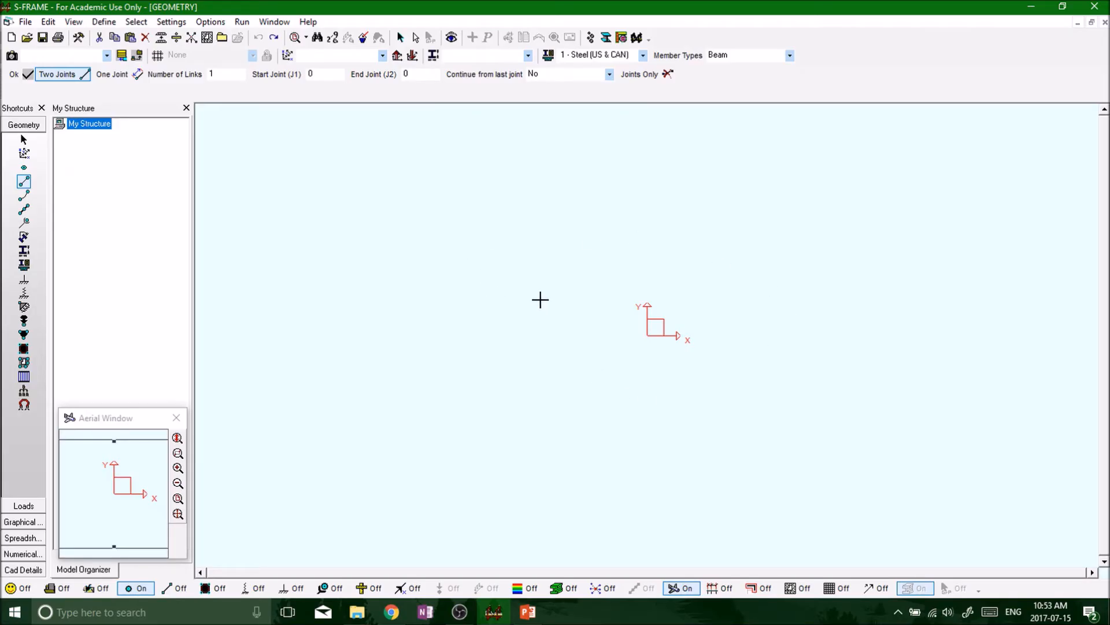
pyautogui.moveTo(652, 230)
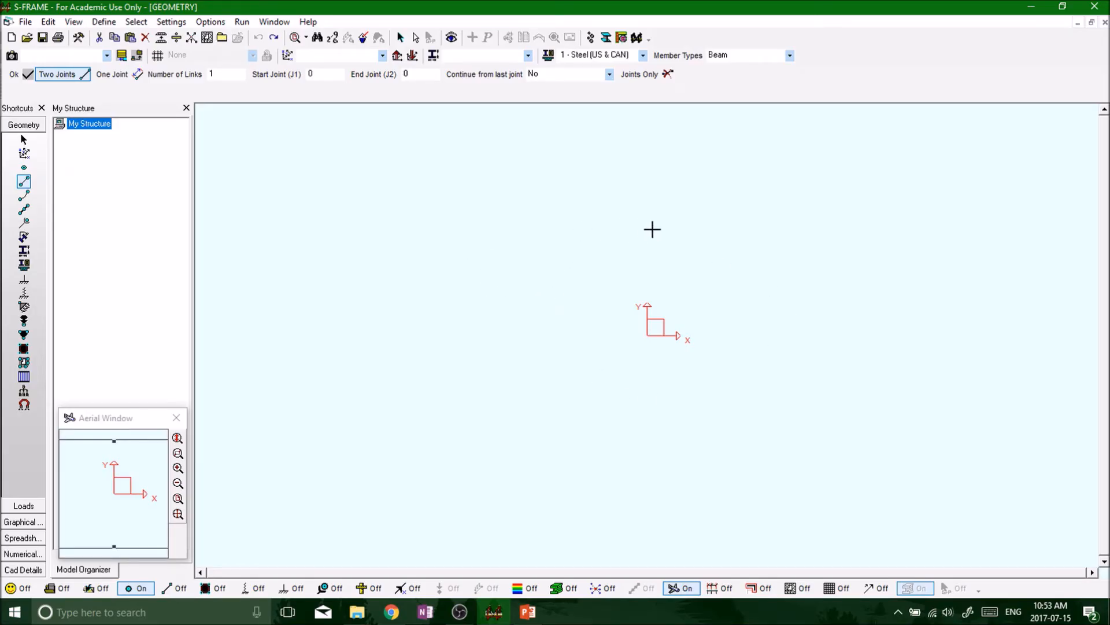
pyautogui.moveTo(608, 265)
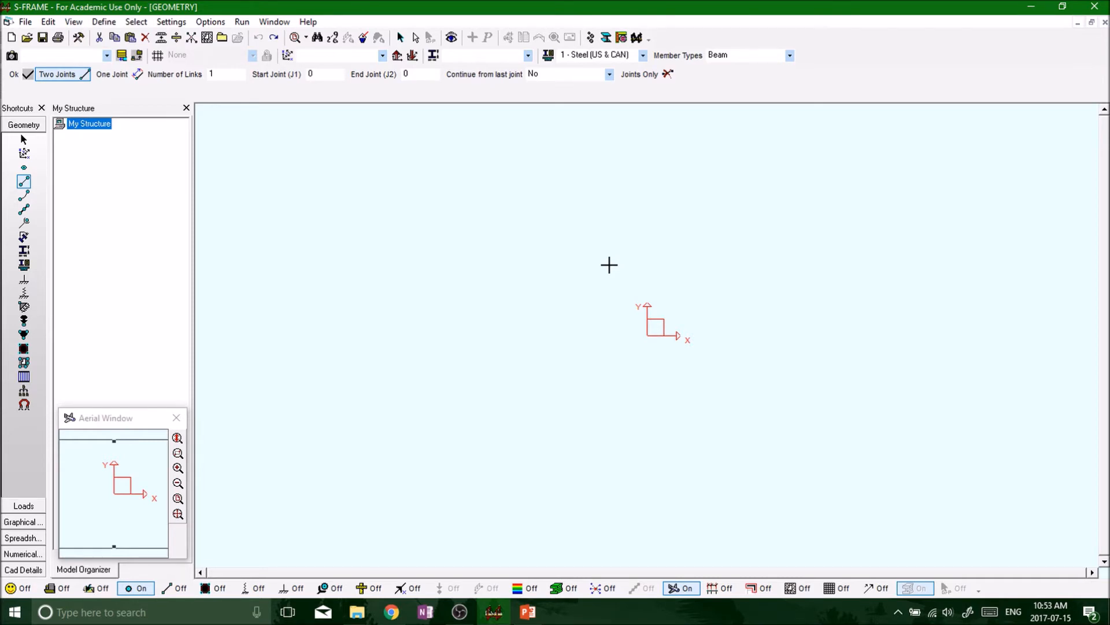
pyautogui.moveTo(617, 271)
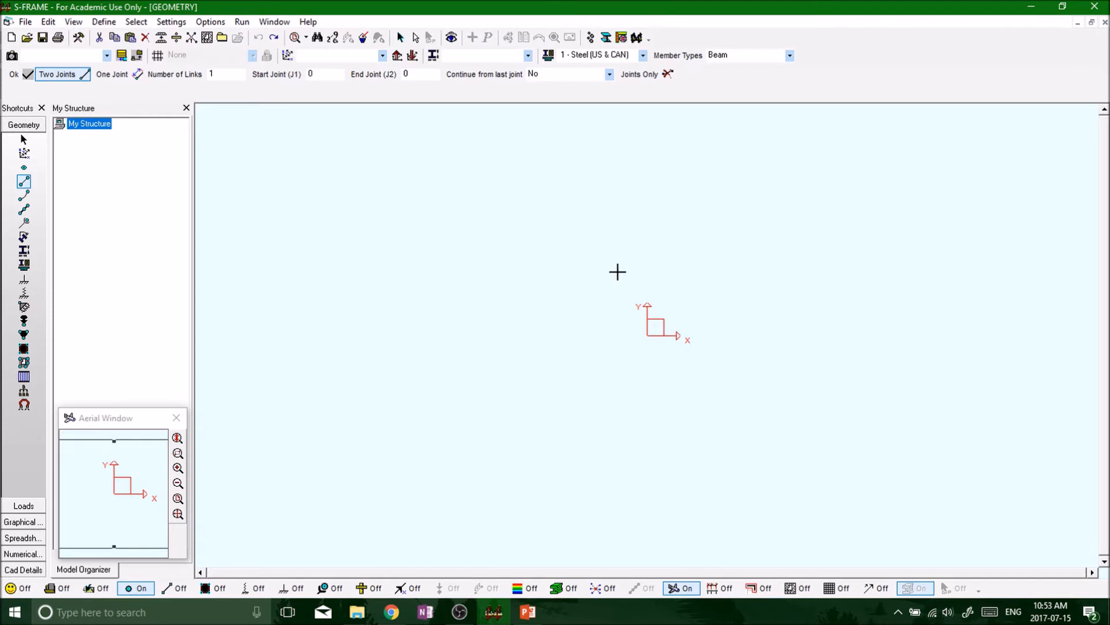
pyautogui.moveTo(611, 312)
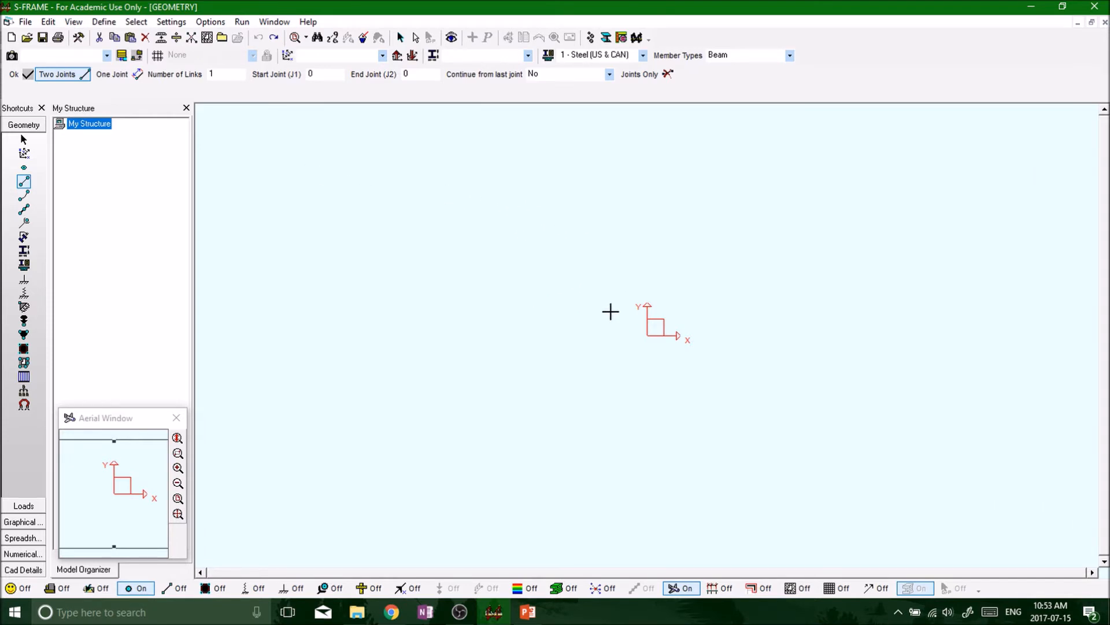
pyautogui.moveTo(665, 325)
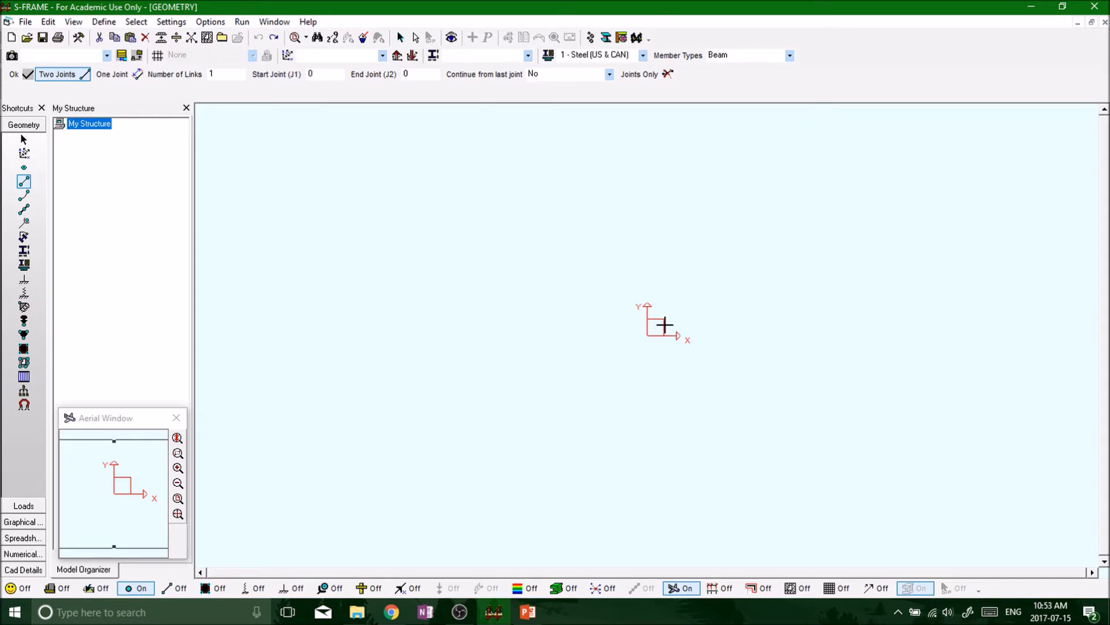
pyautogui.moveTo(123, 196)
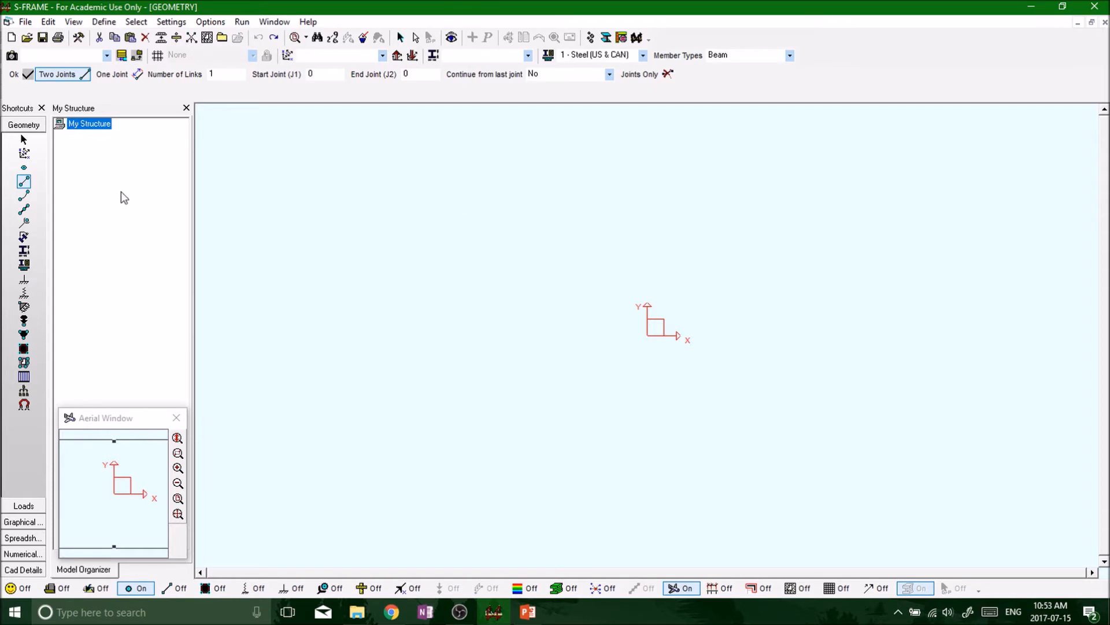
pyautogui.moveTo(333, 249)
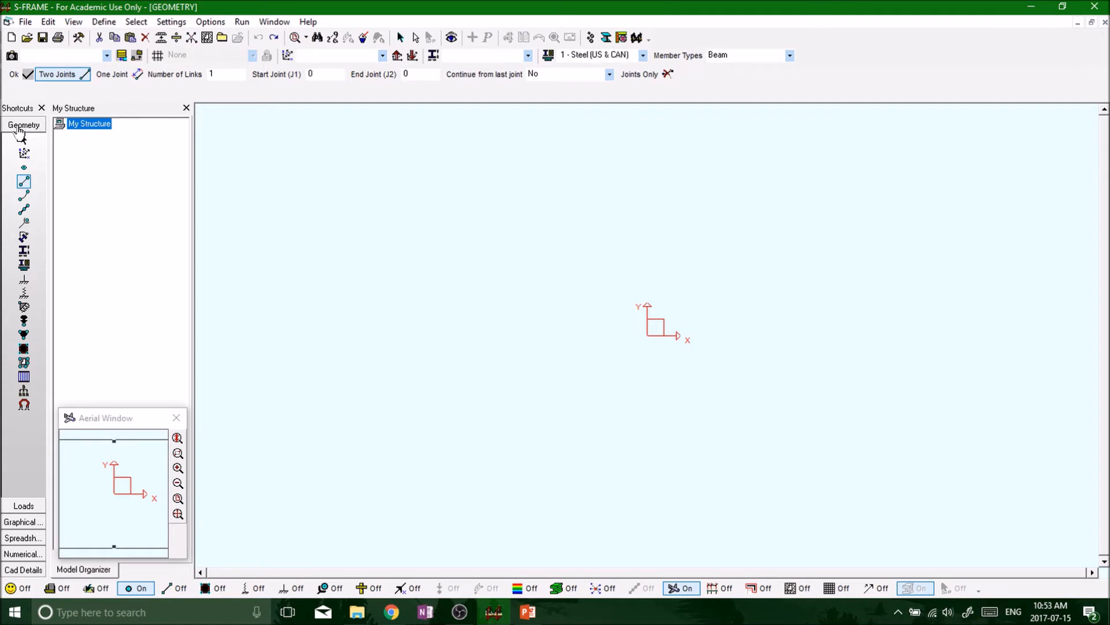
pyautogui.moveTo(23, 170)
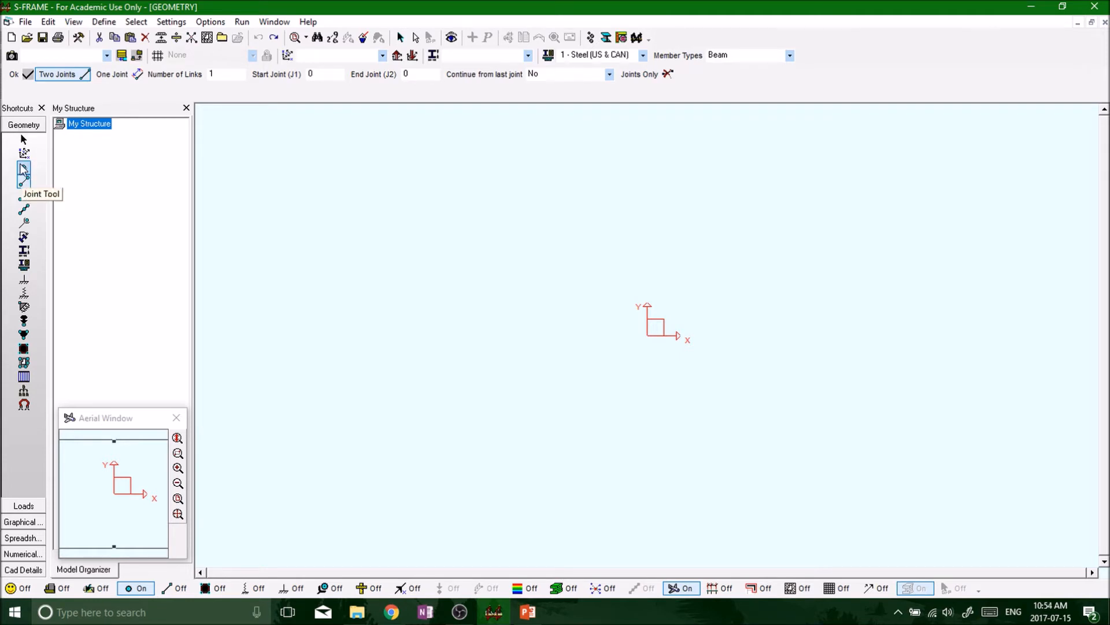
# Activate the Joint Tool and focus the X-Coordinate field, with coordinates still at zero.
pyautogui.click(23, 170)
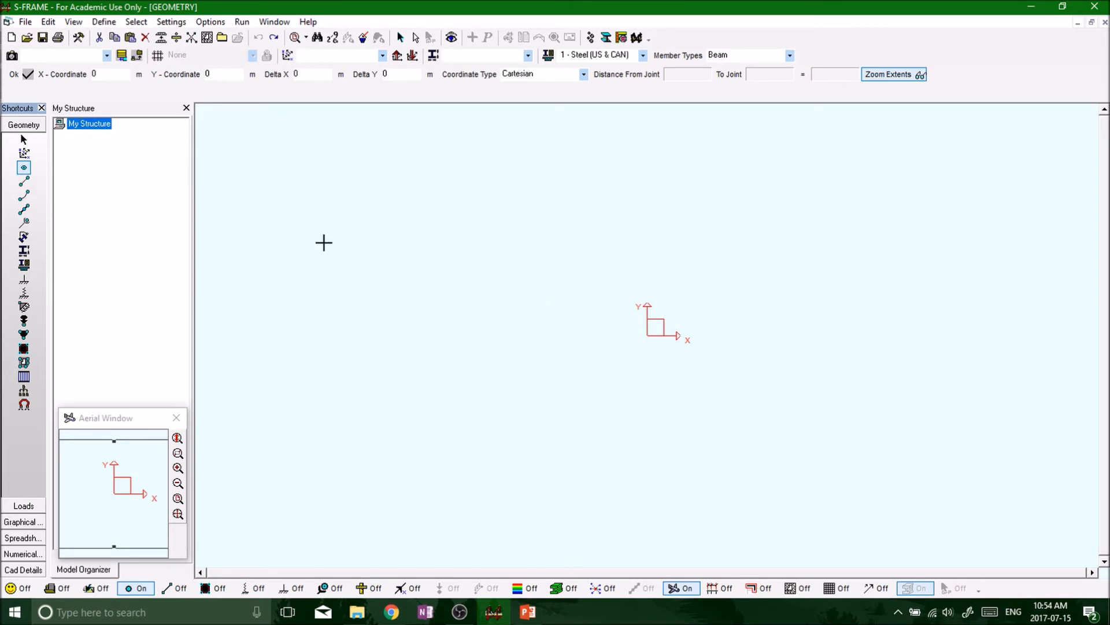
pyautogui.click(110, 74)
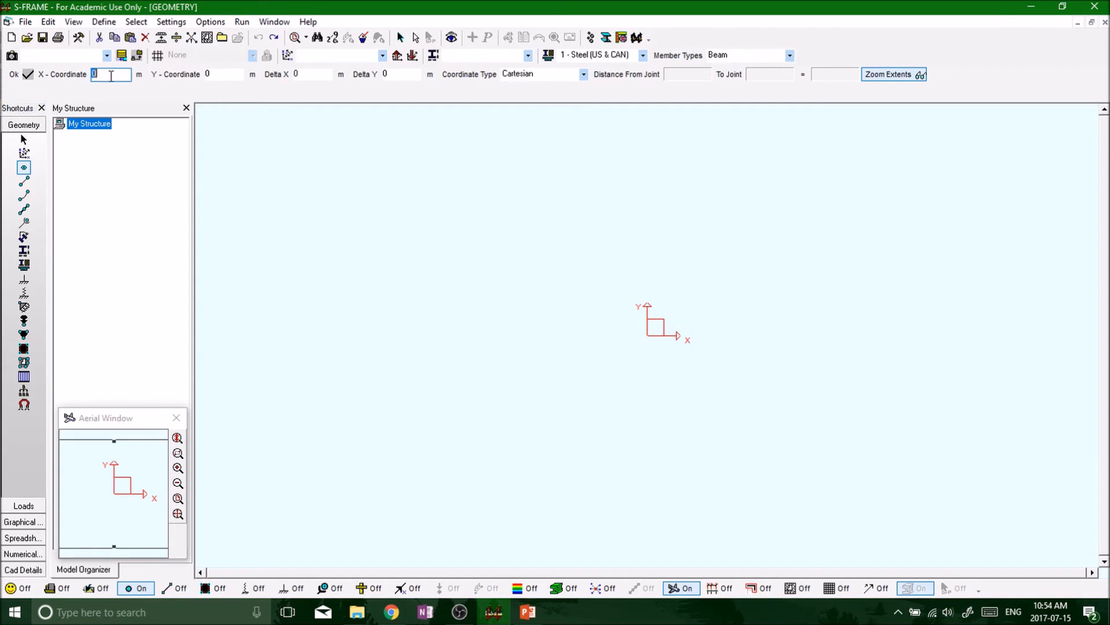
pyautogui.click(223, 73)
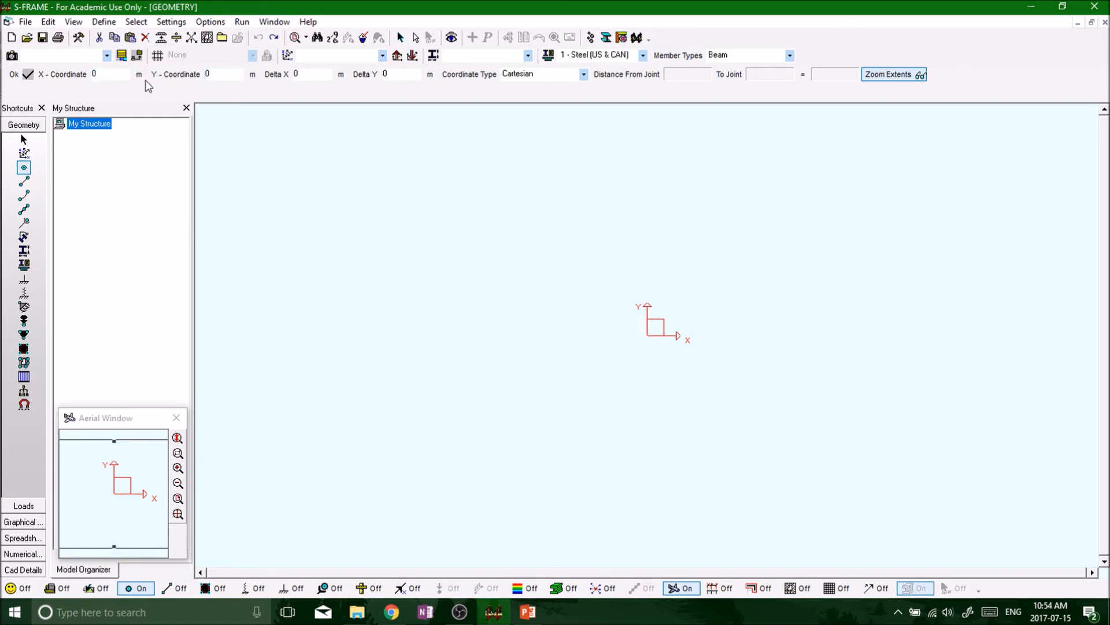
pyautogui.click(14, 75)
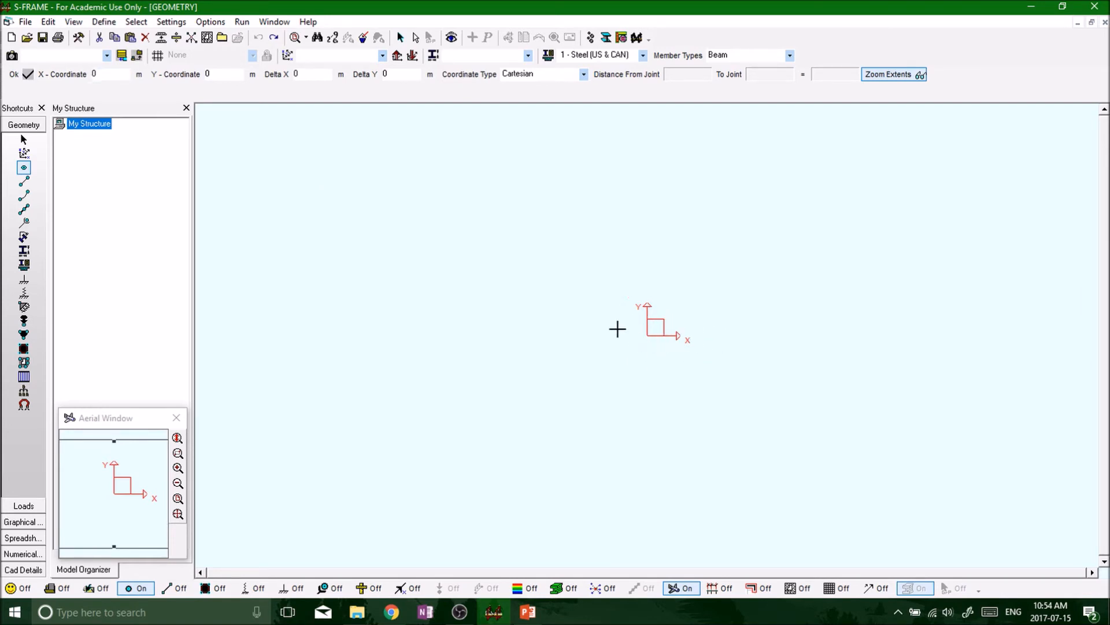
pyautogui.moveTo(647, 333)
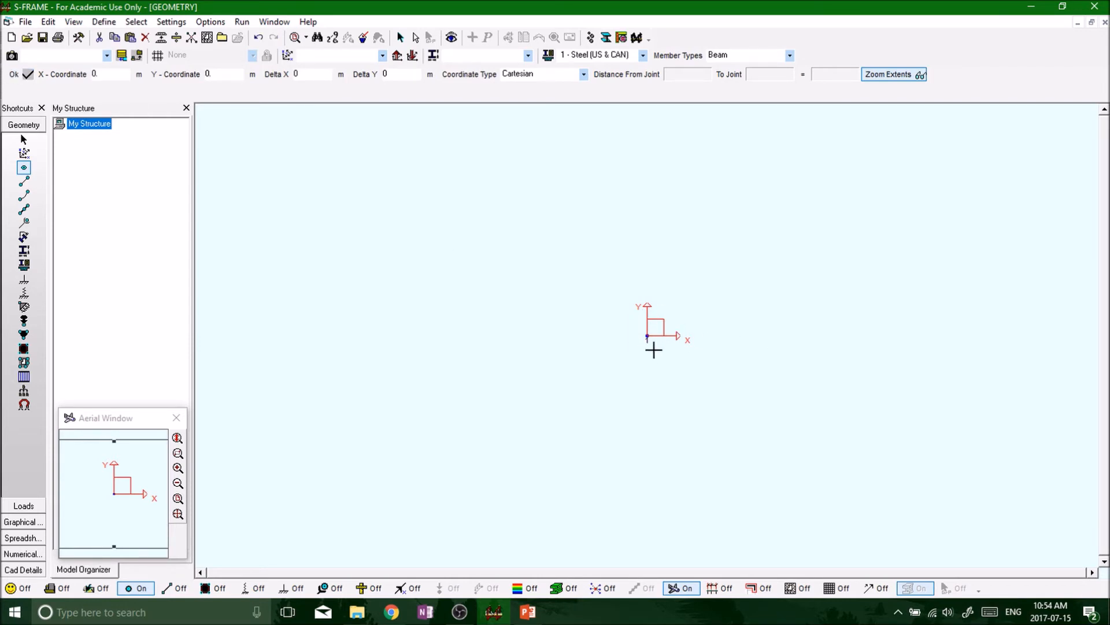
pyautogui.moveTo(647, 346)
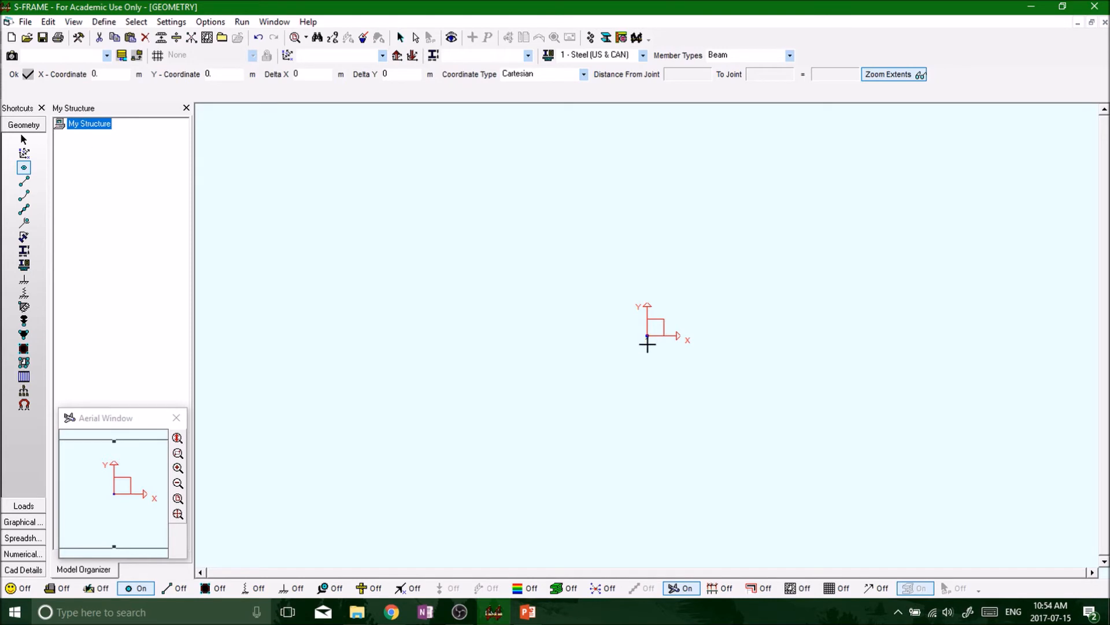
pyautogui.moveTo(604, 332)
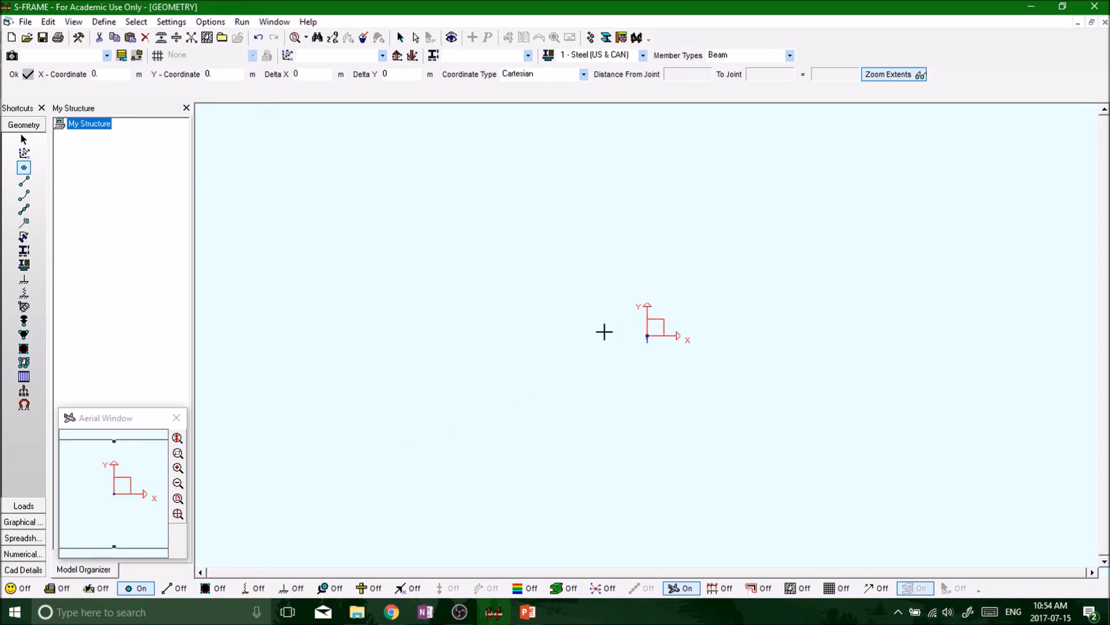
pyautogui.moveTo(264, 560)
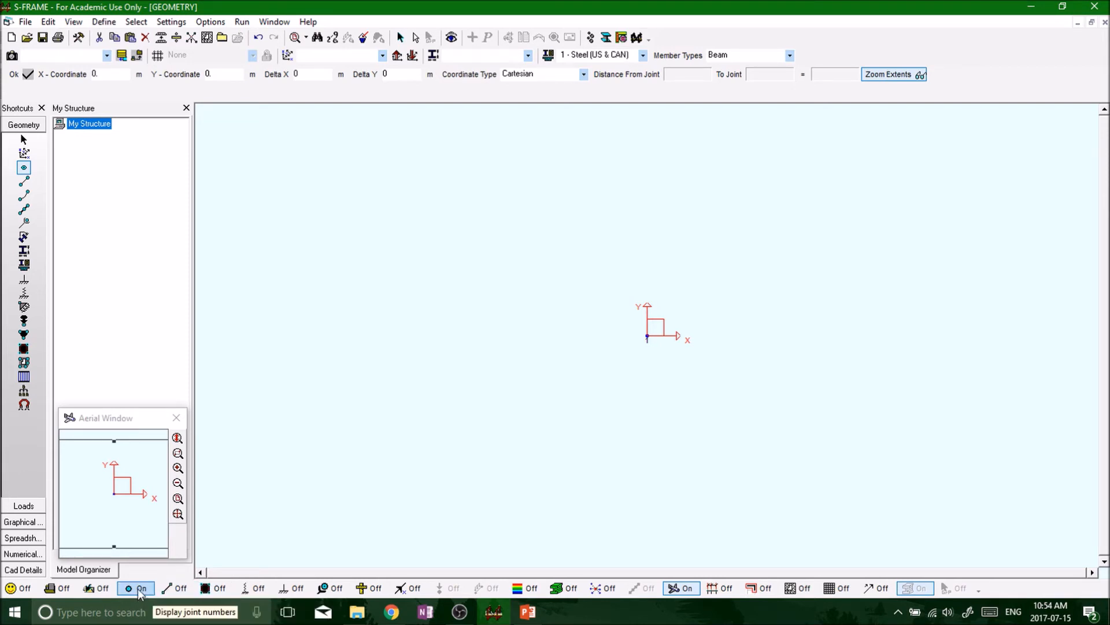
pyautogui.click(134, 588)
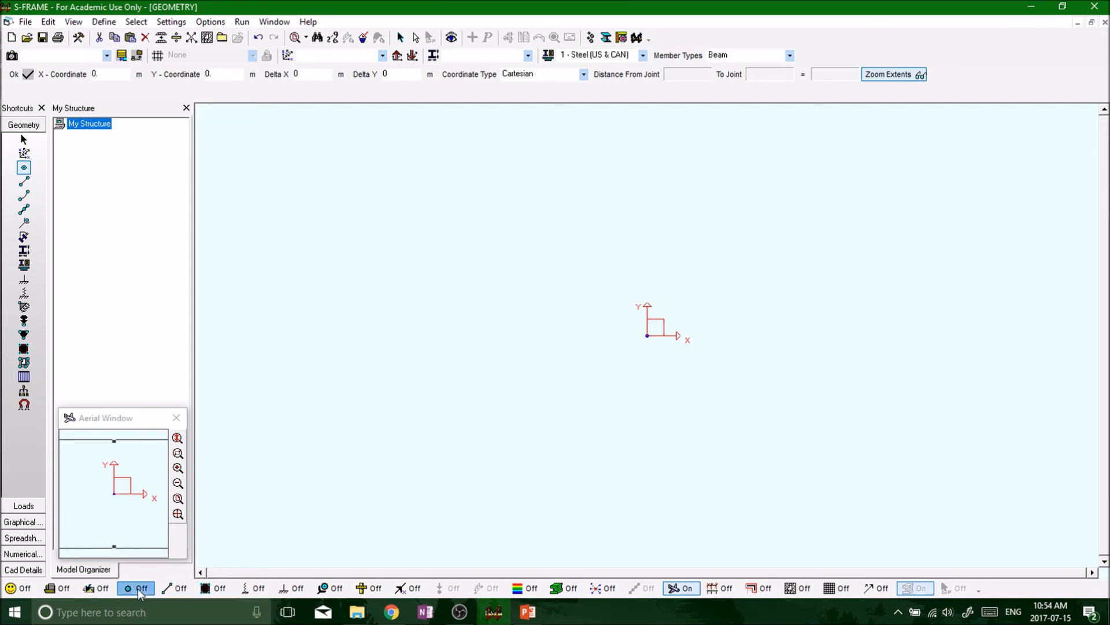
pyautogui.click(135, 587)
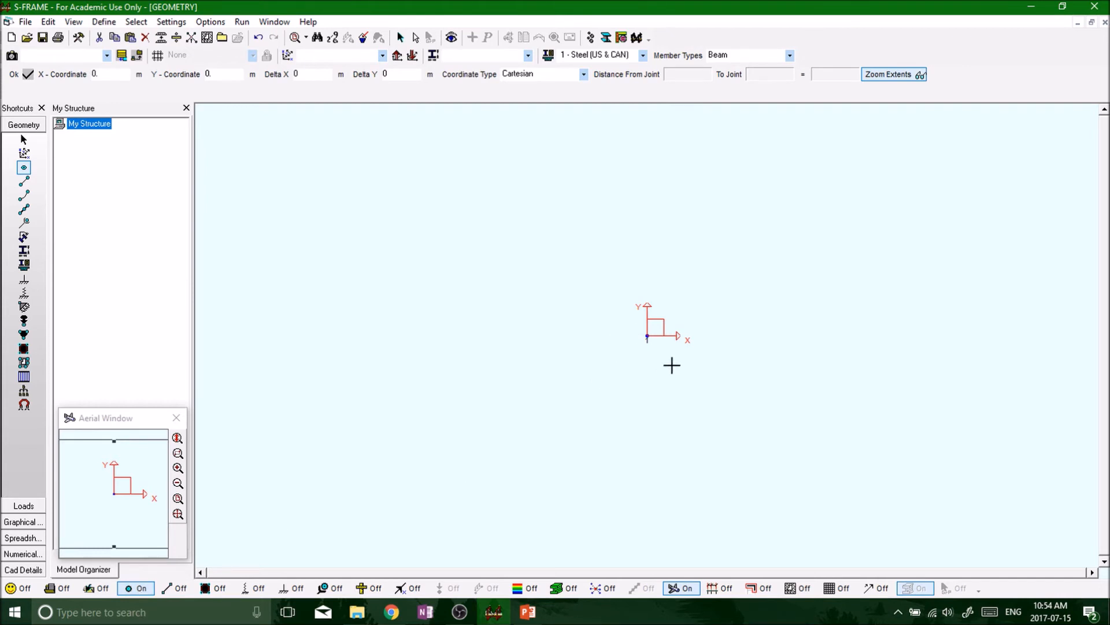
pyautogui.moveTo(264, 178)
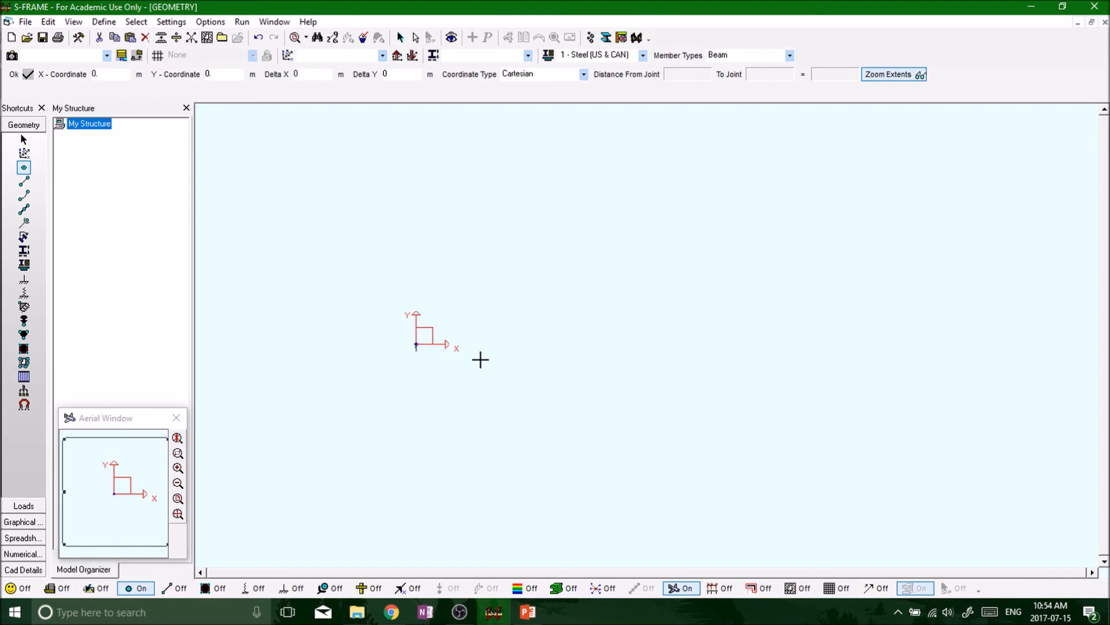
pyautogui.moveTo(492, 328)
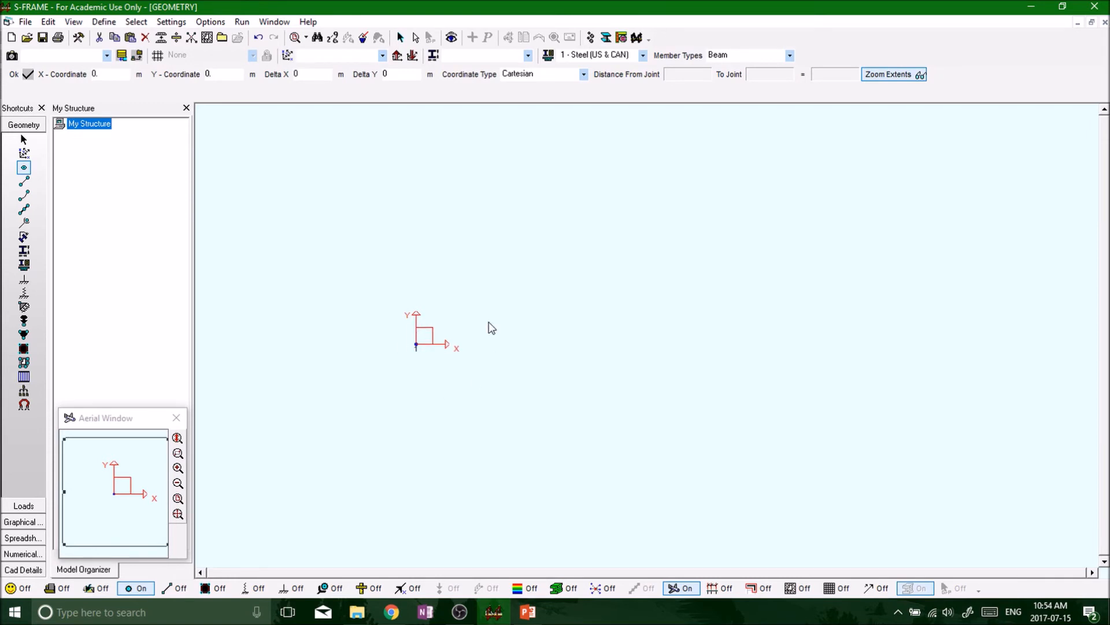
pyautogui.moveTo(473, 340)
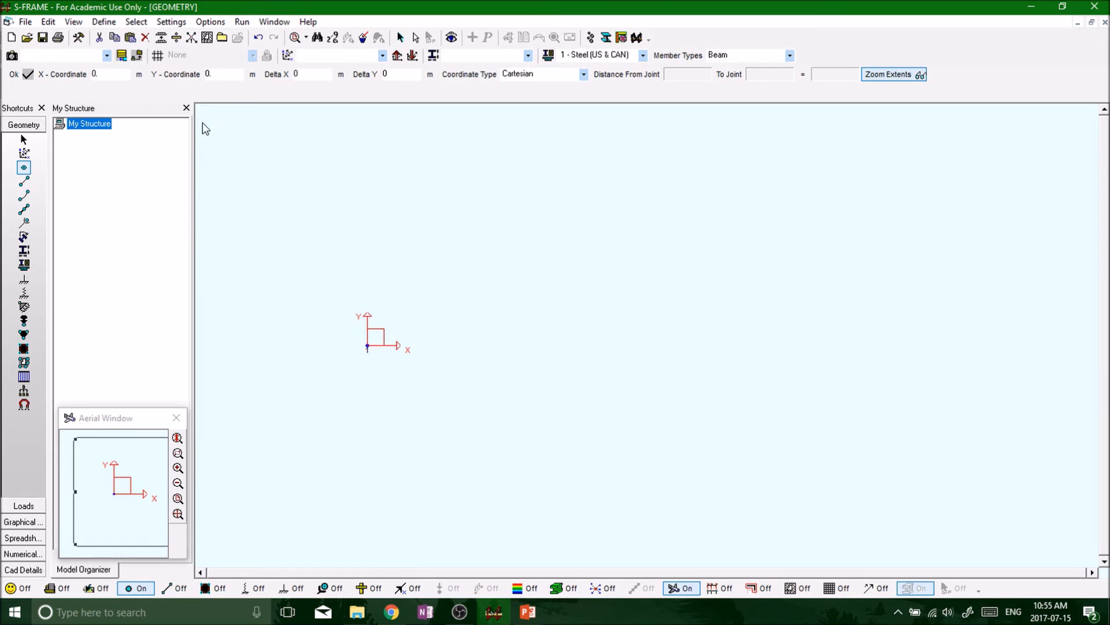
# Create joint 2 at x = 5 m, y = 0.
pyautogui.click(110, 74)
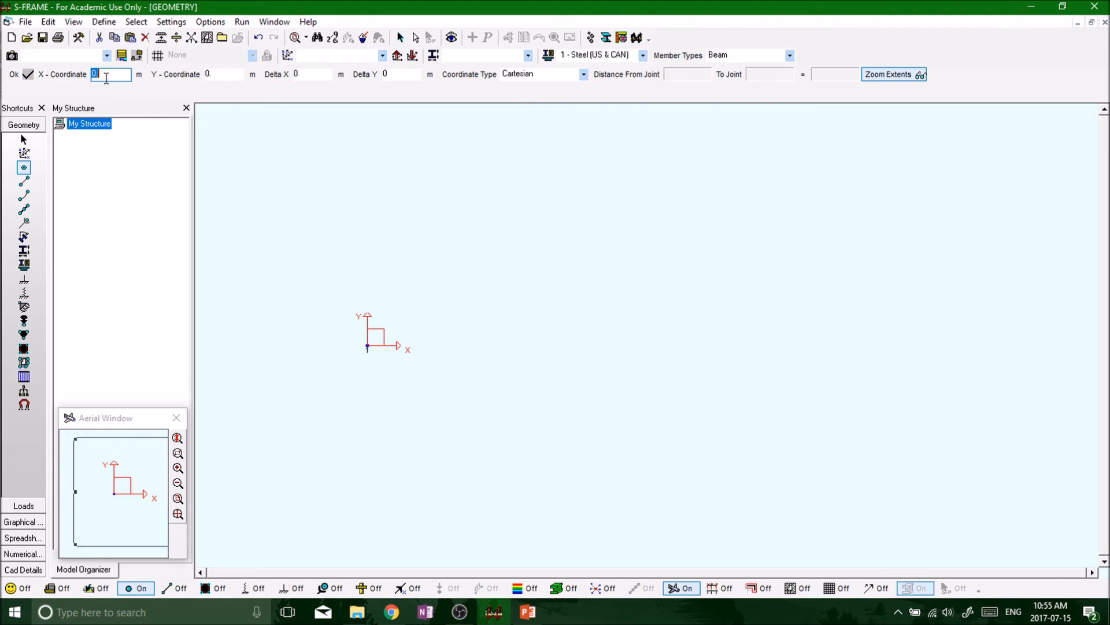
pyautogui.write('5')
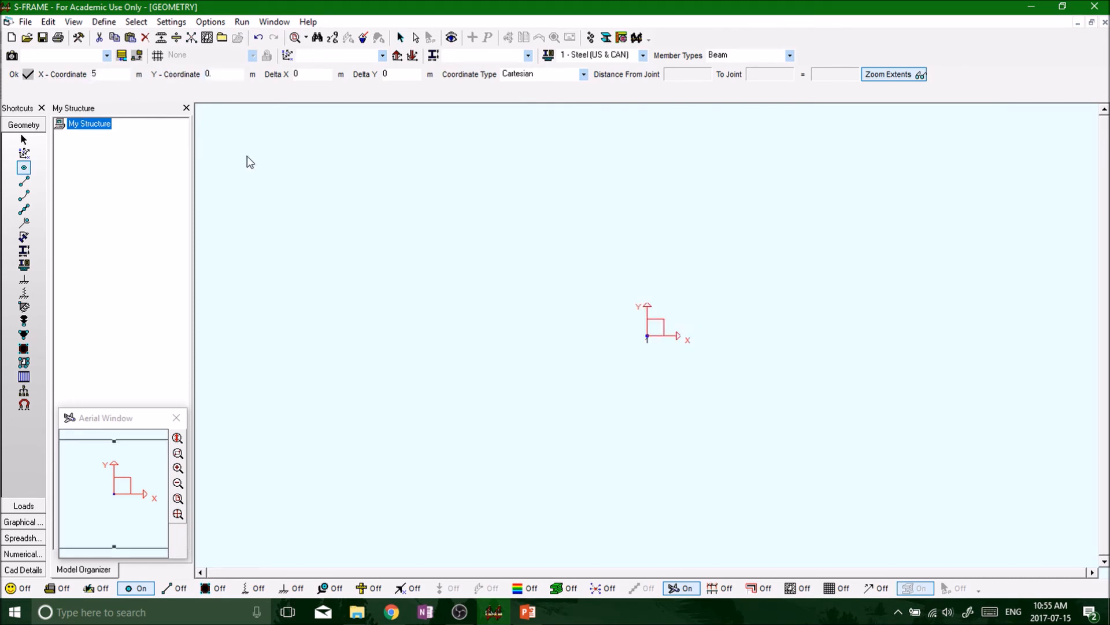
pyautogui.click(110, 73)
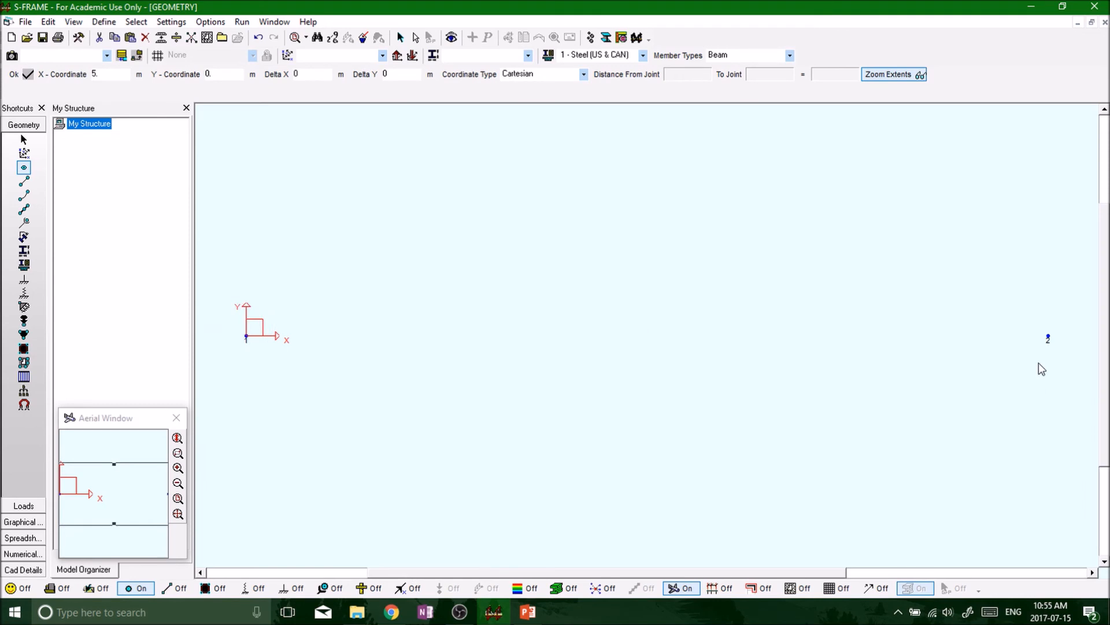
pyautogui.moveTo(318, 397)
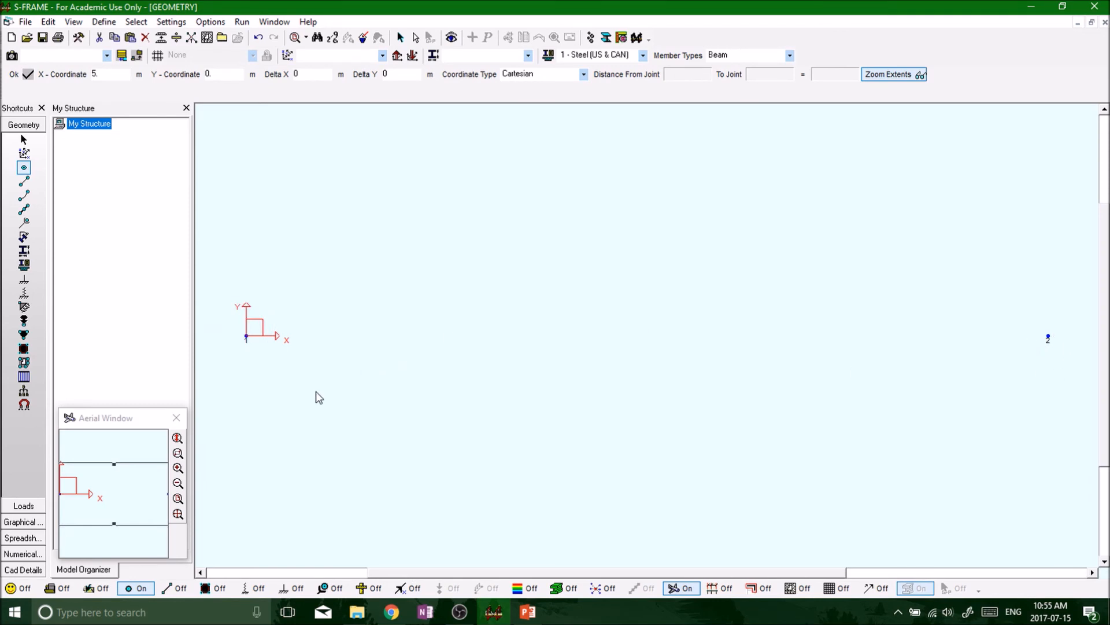
pyautogui.moveTo(309, 293)
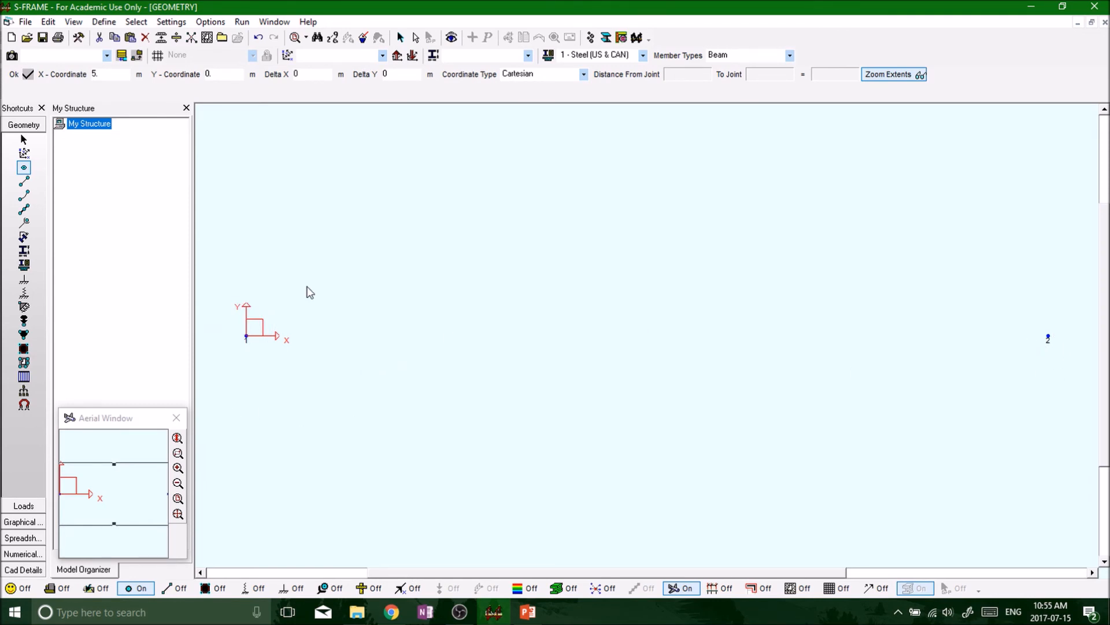
pyautogui.moveTo(1013, 338)
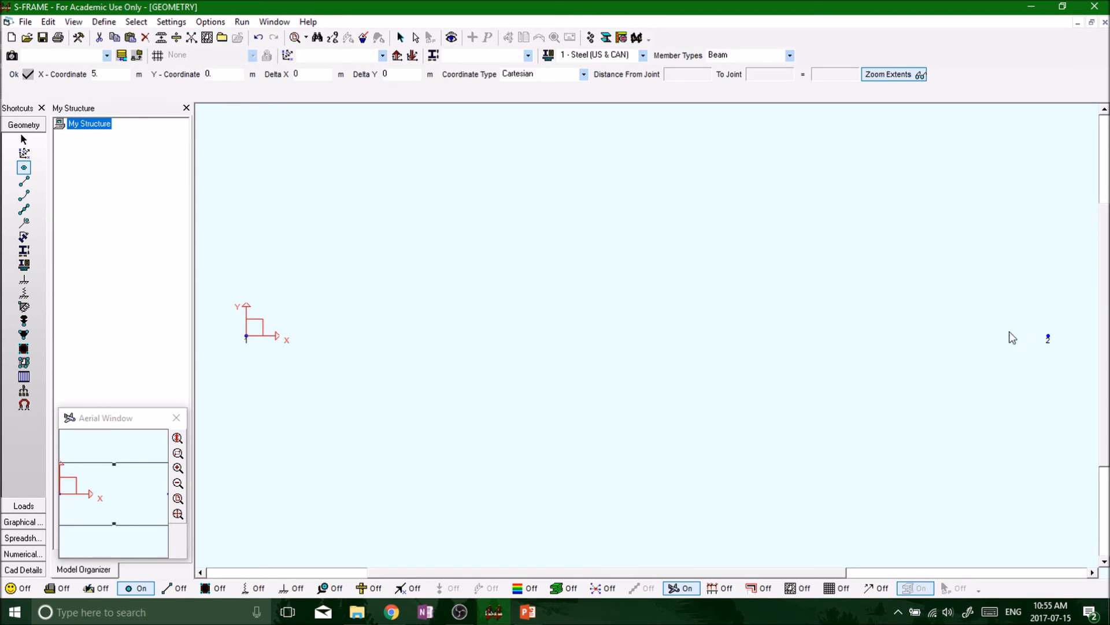
pyautogui.moveTo(1013, 294)
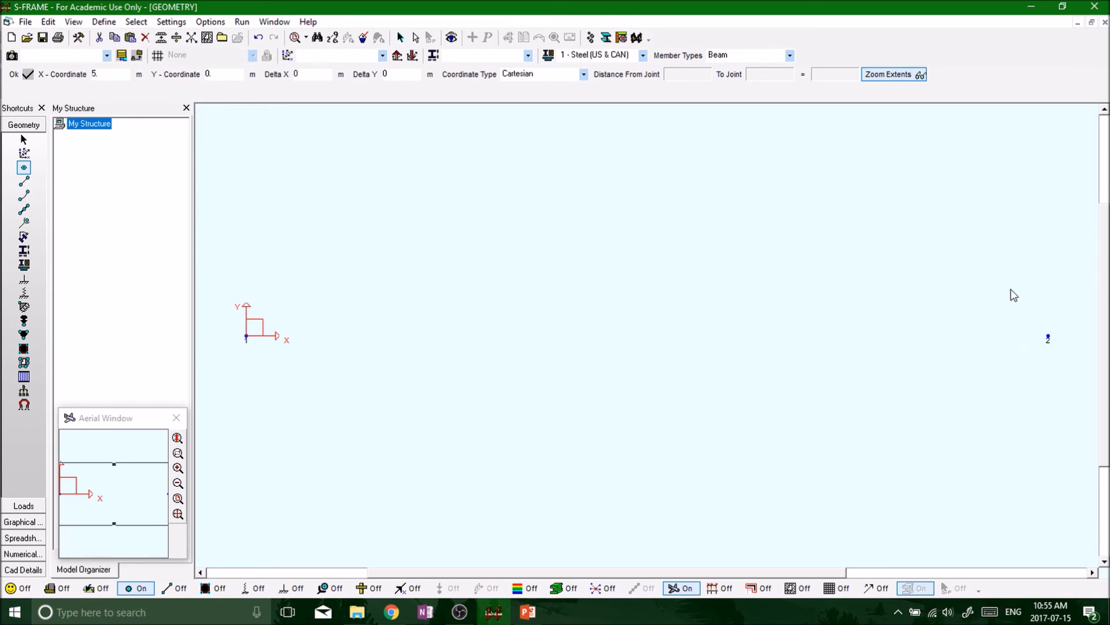
pyautogui.moveTo(363, 253)
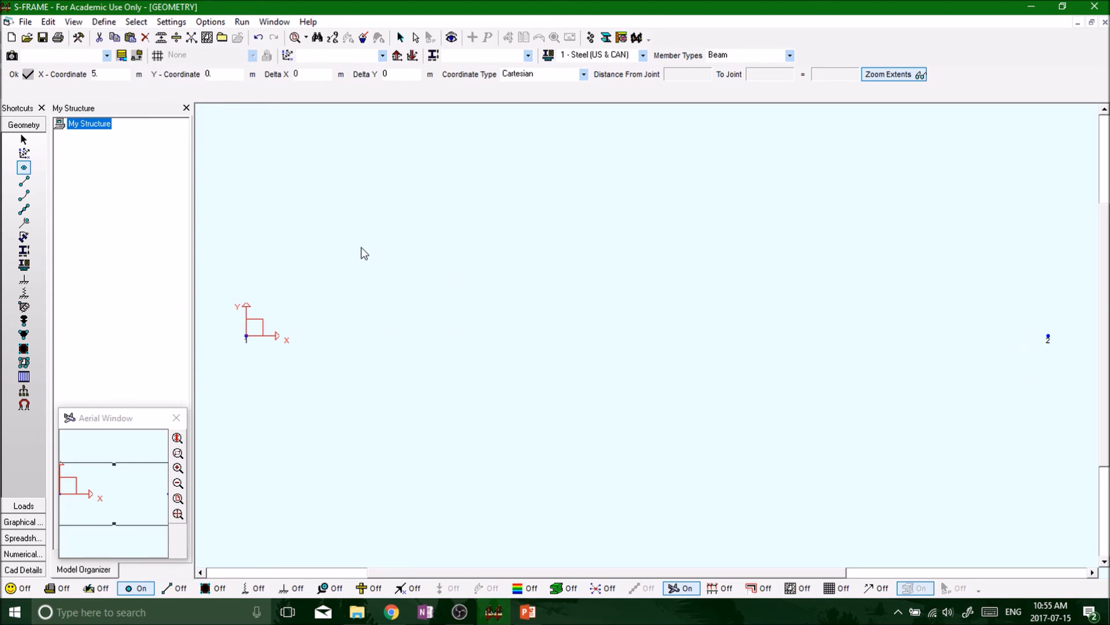
pyautogui.moveTo(440, 238)
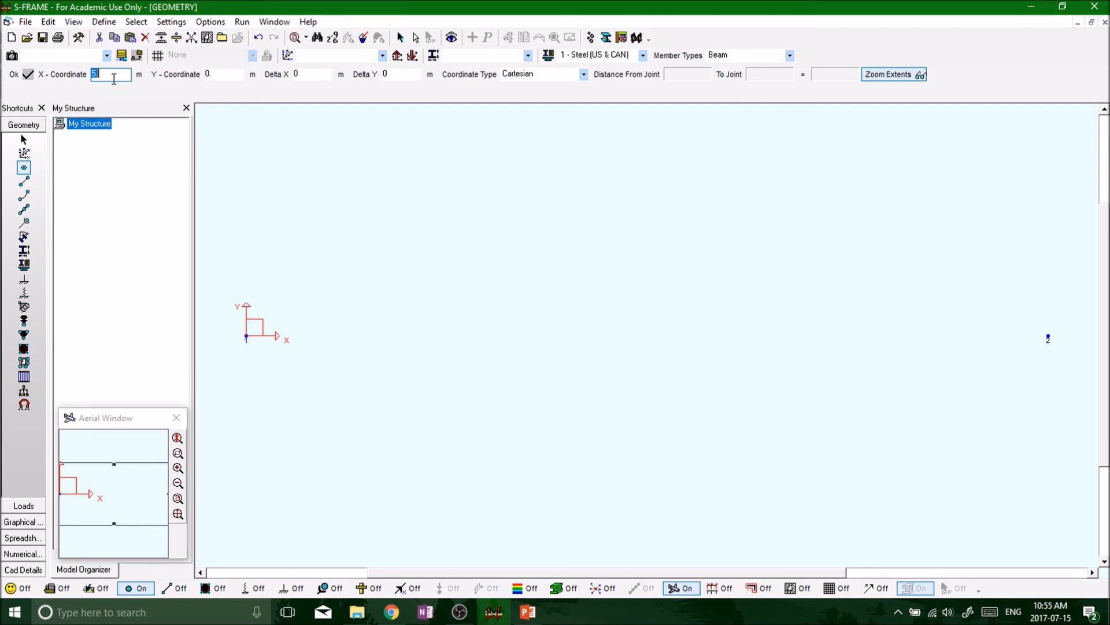
# Enter 2.5 as the X-coordinate to place joint 3 at x = 2.5 m, y = 0.
pyautogui.write('2.5')
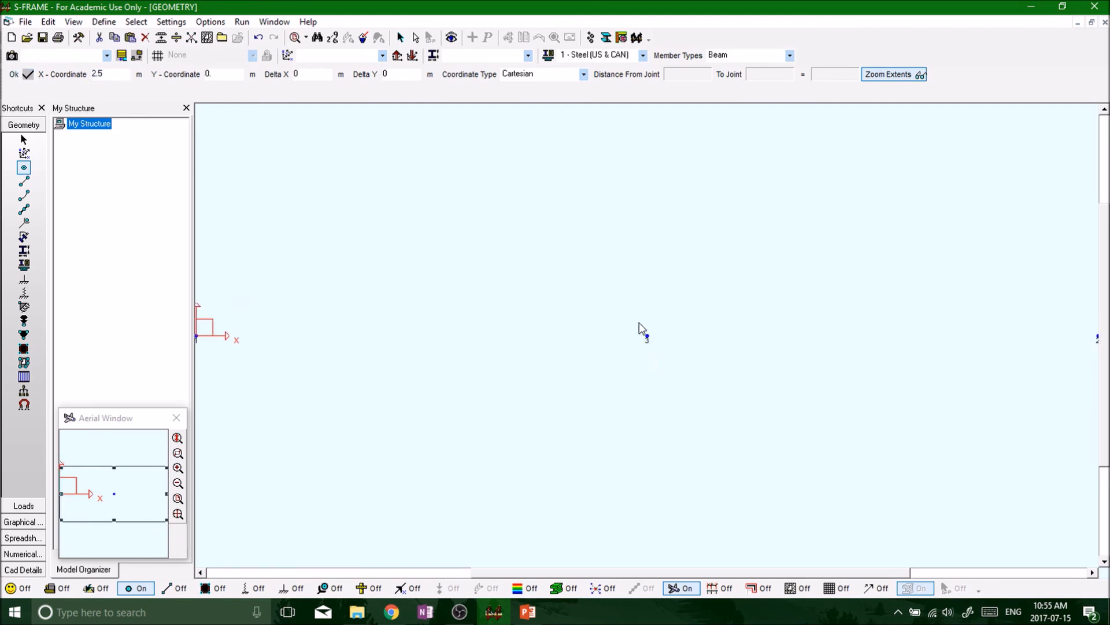
pyautogui.moveTo(438, 348)
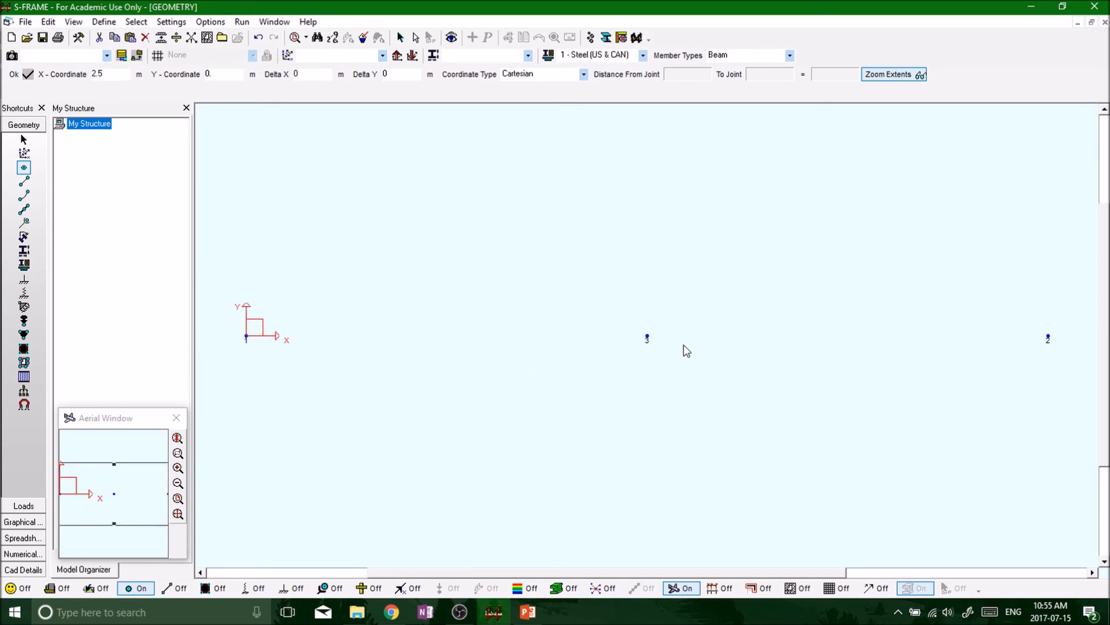
pyautogui.moveTo(656, 348)
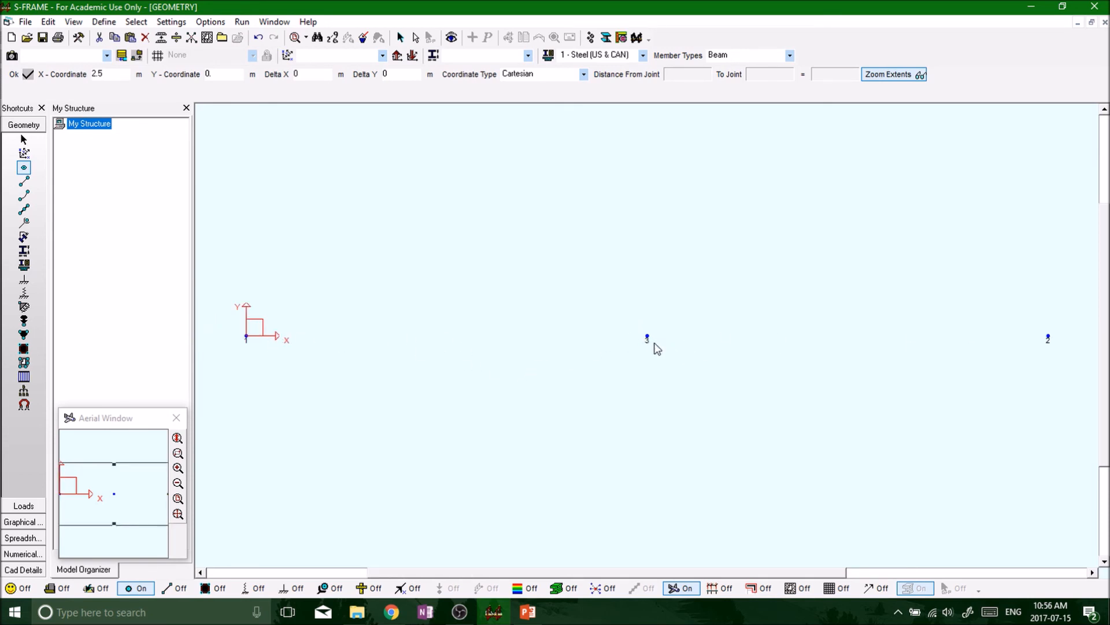
pyautogui.moveTo(1010, 331)
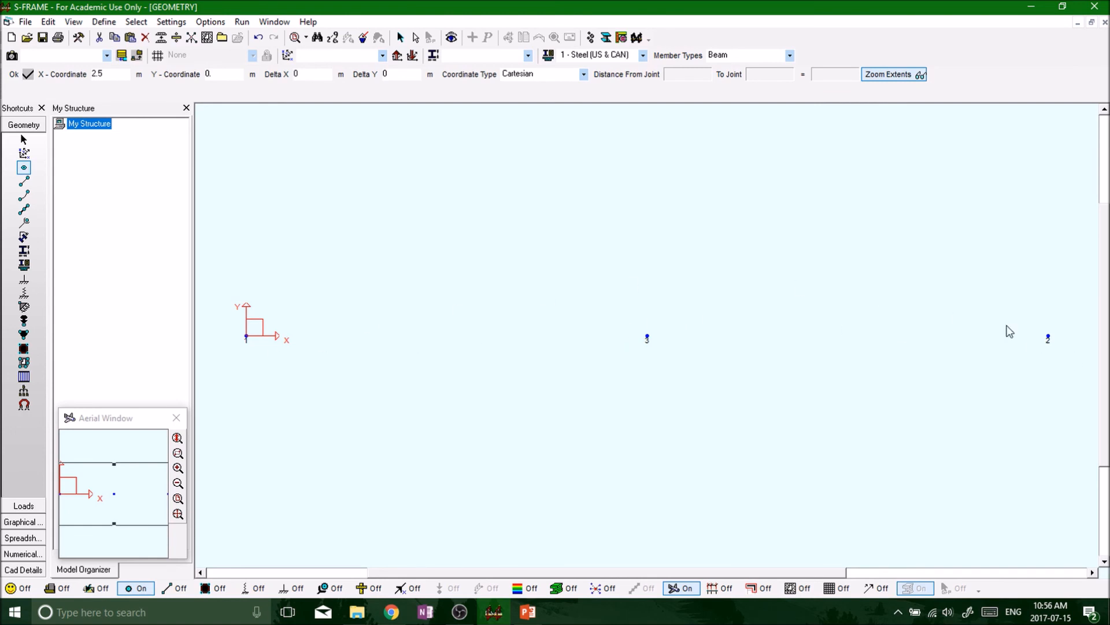
pyautogui.moveTo(629, 387)
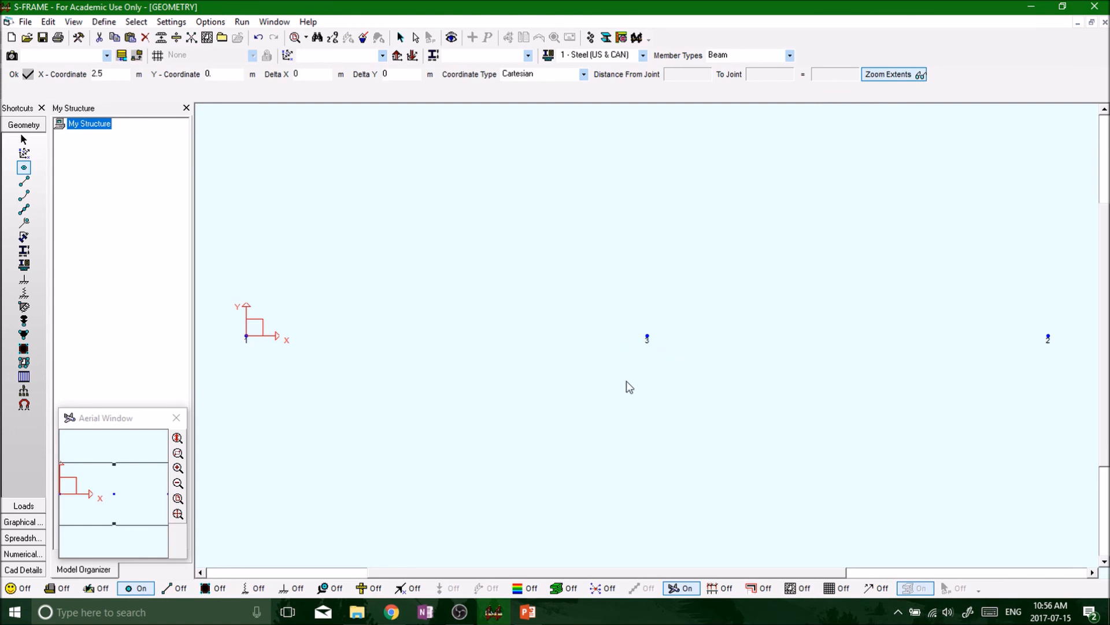
pyautogui.moveTo(627, 354)
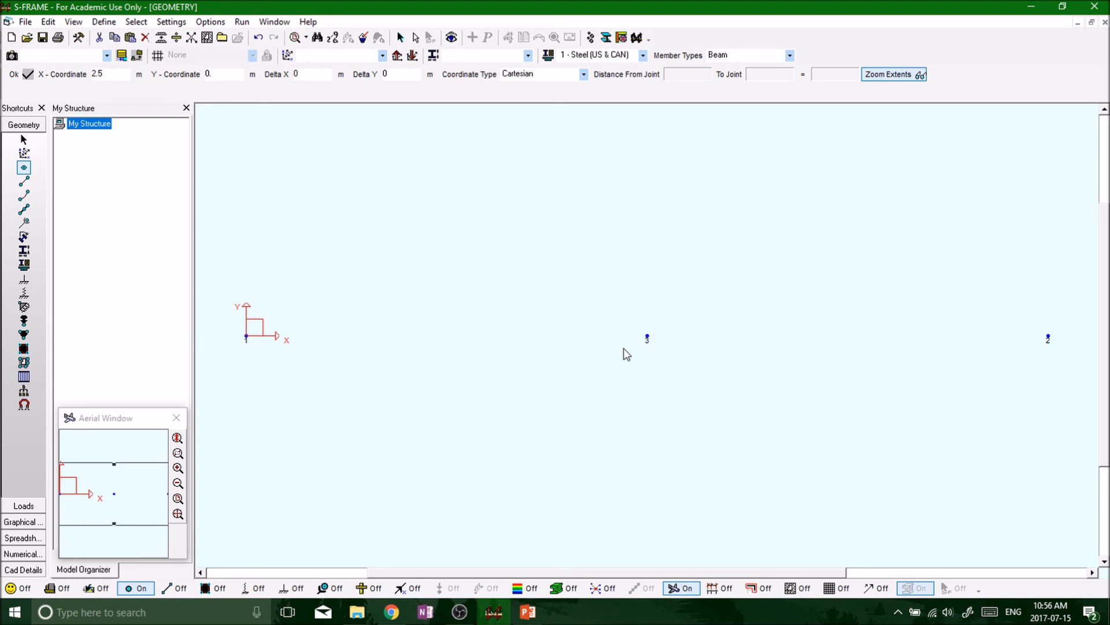
pyautogui.moveTo(1000, 369)
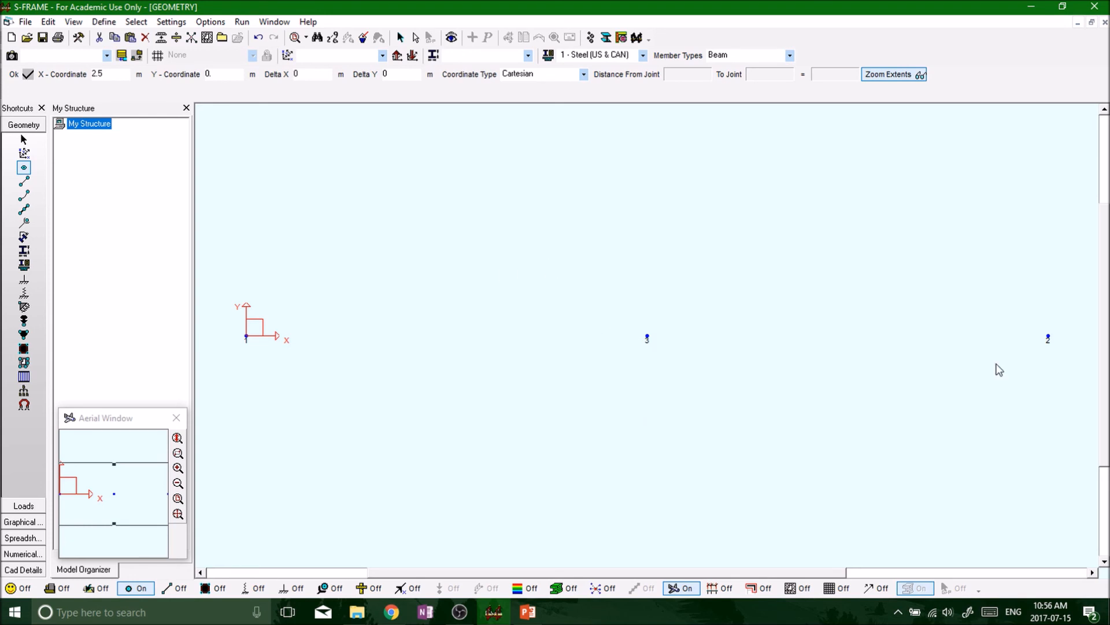